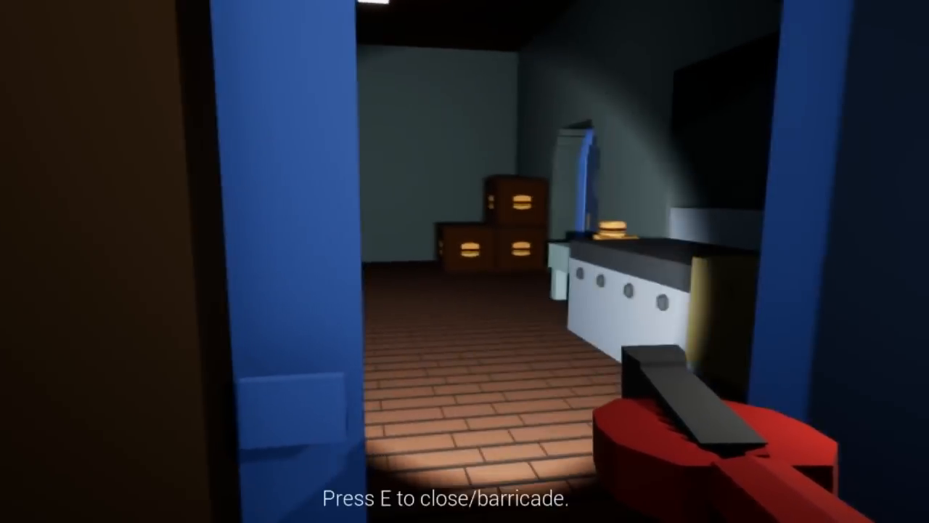
pyautogui.press('e')
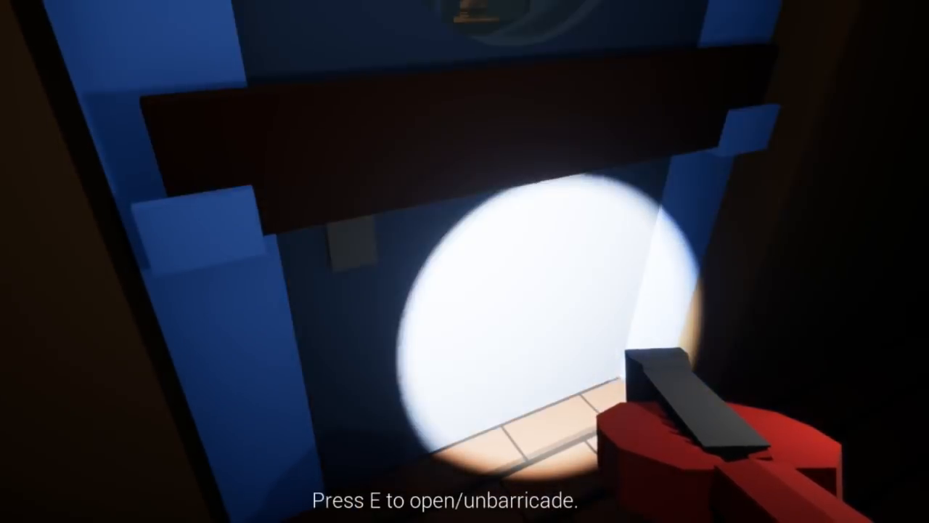
pyautogui.press('e')
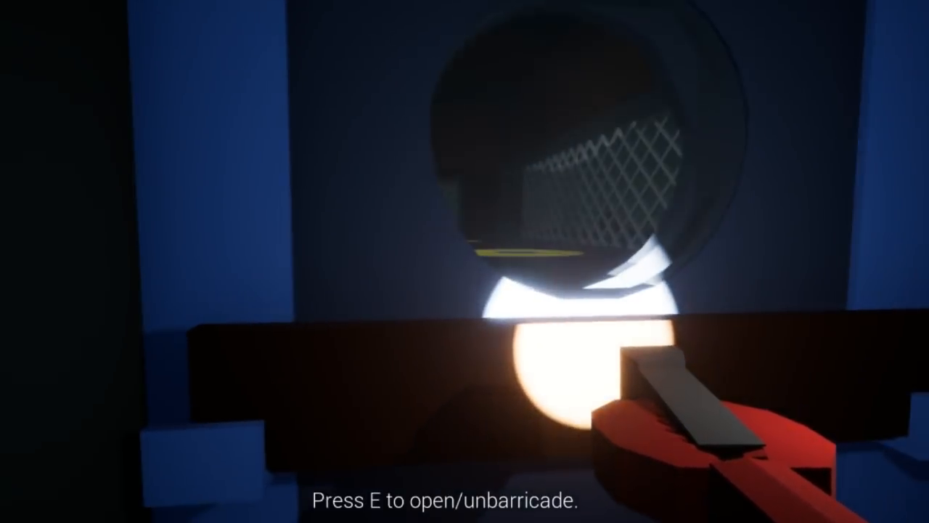
pyautogui.press('e')
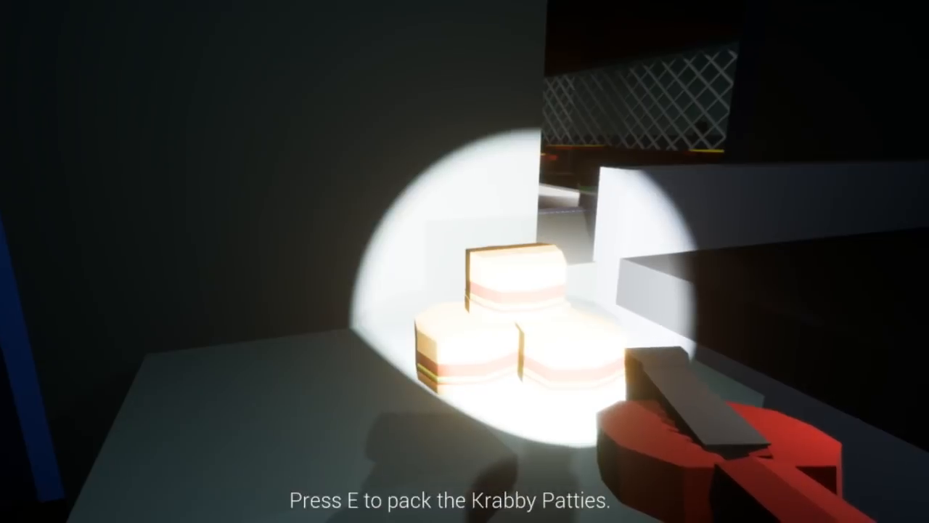
pyautogui.press('e')
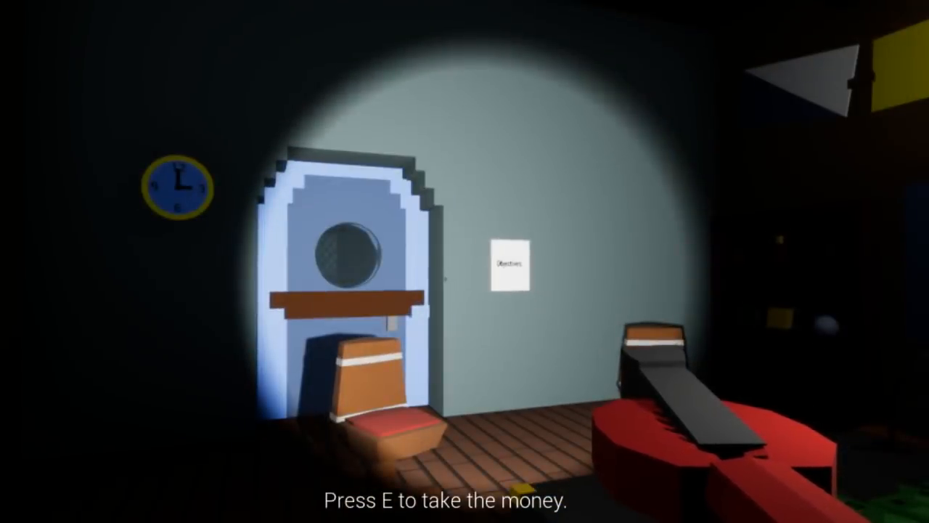
pyautogui.press('e')
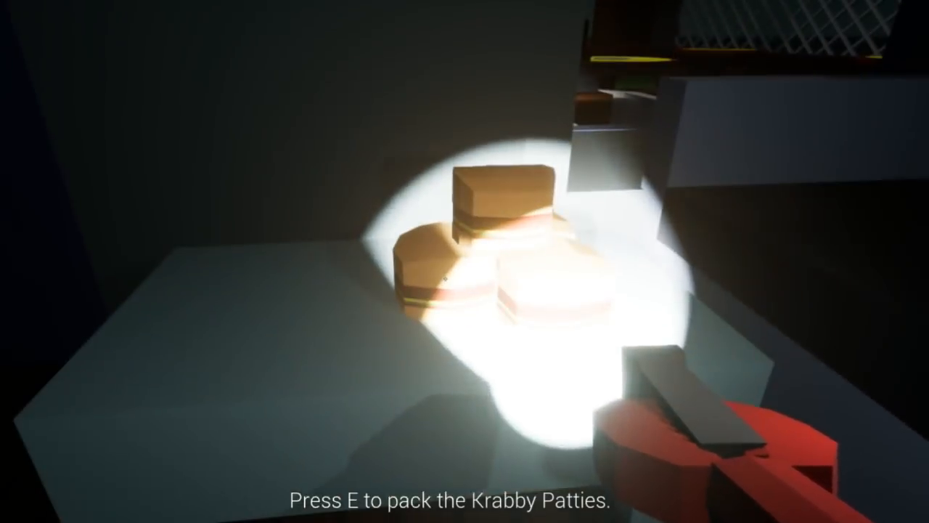
pyautogui.press('e')
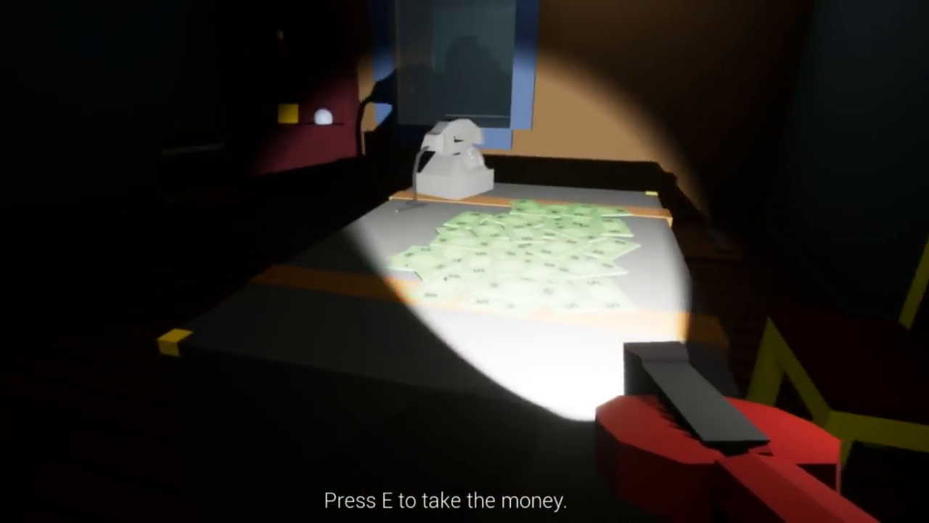
pyautogui.press('e')
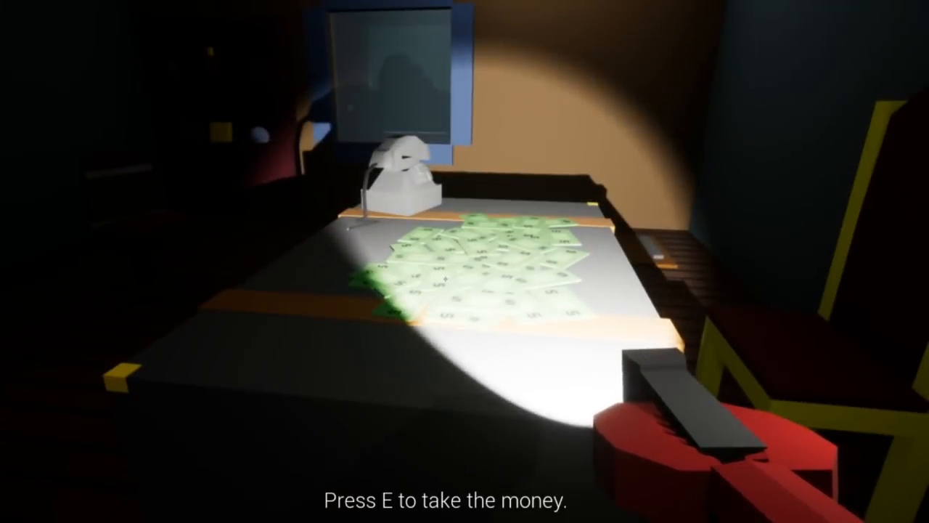
pyautogui.press('e')
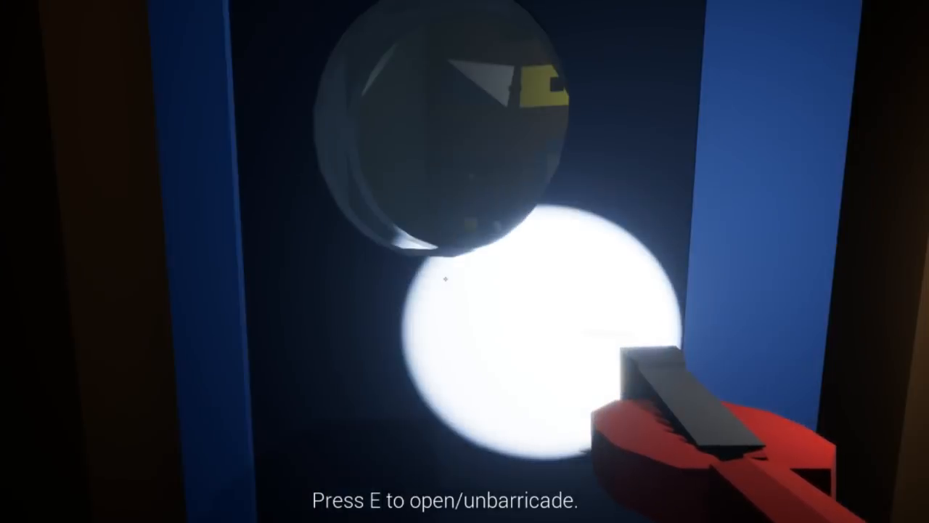
pyautogui.press('e')
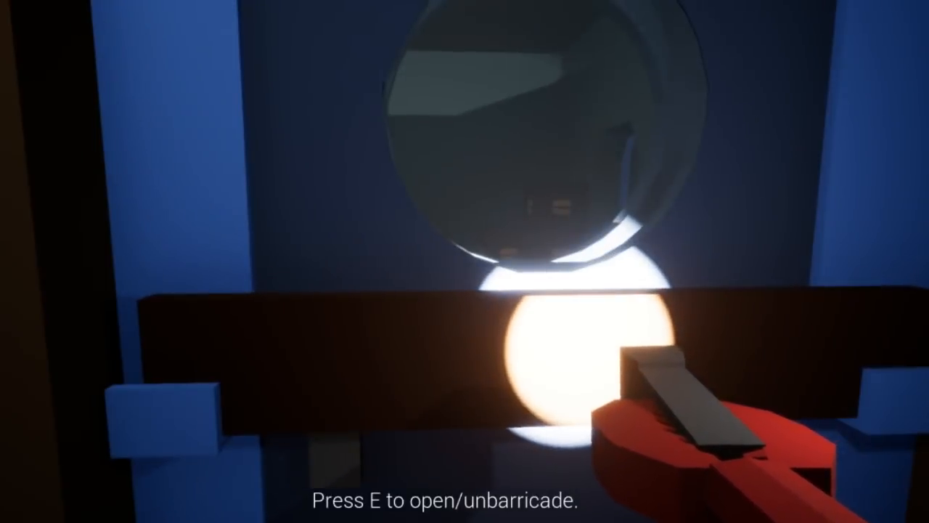
pyautogui.press('e')
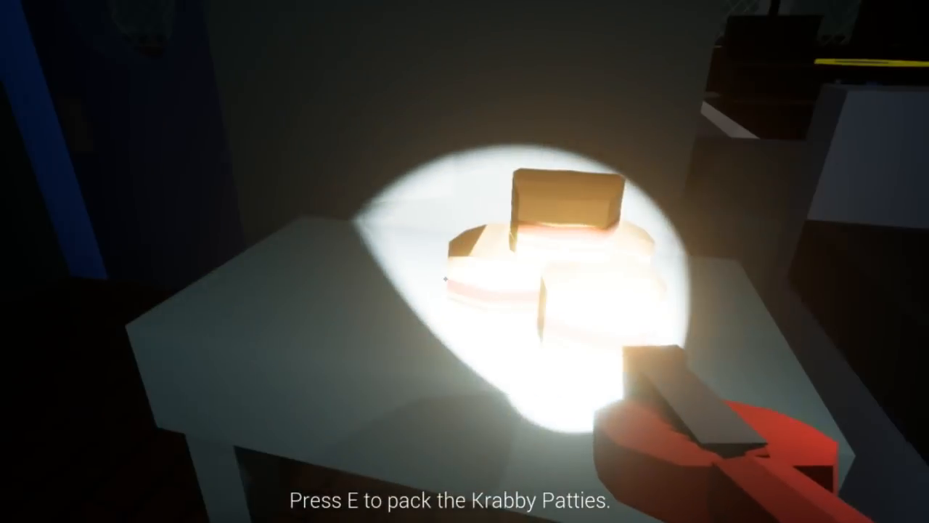
pyautogui.press('e')
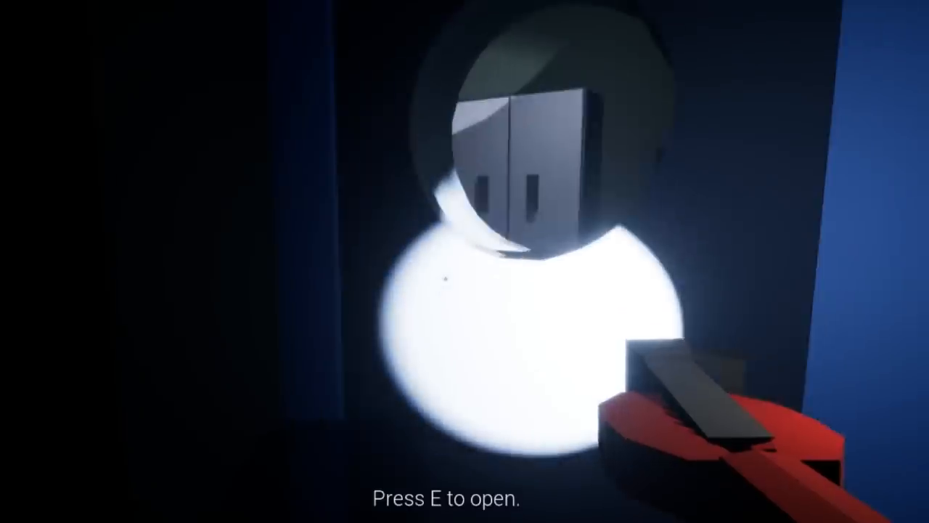
pyautogui.press('e')
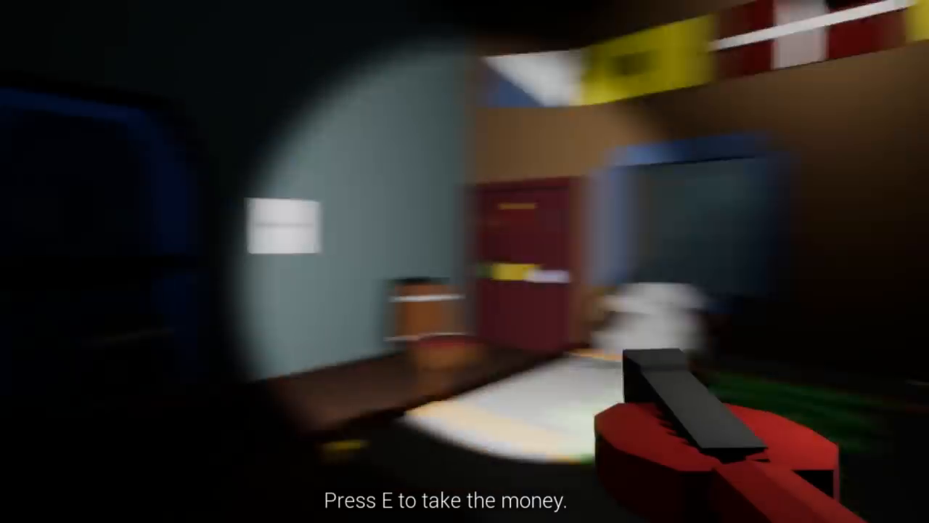
pyautogui.press('e')
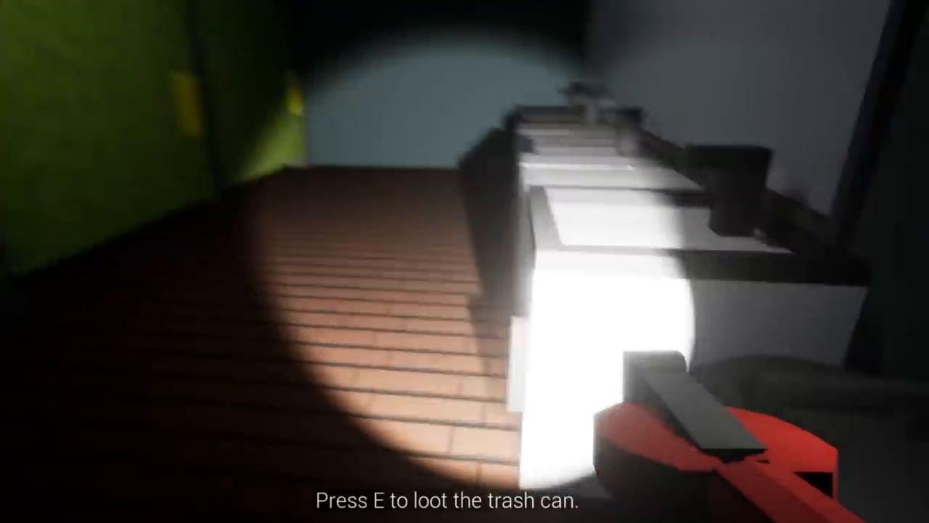
pyautogui.press('e')
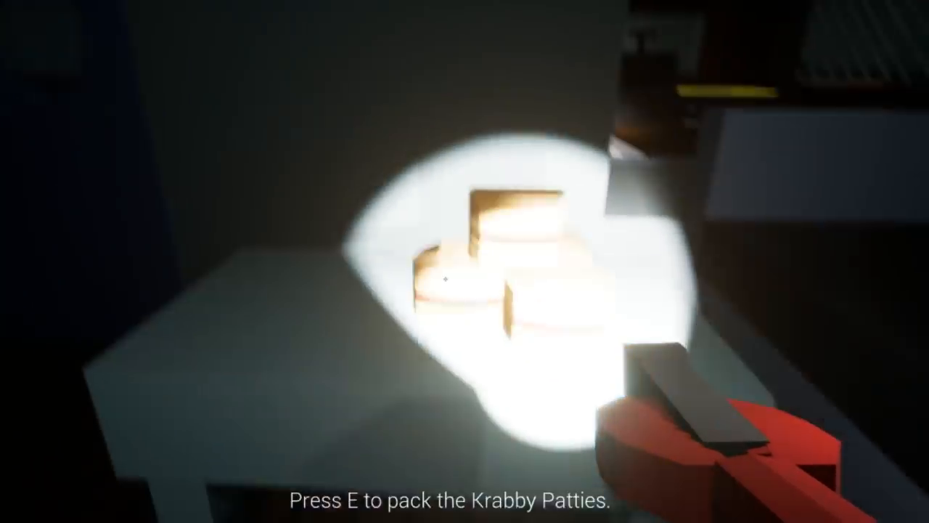
pyautogui.press('e')
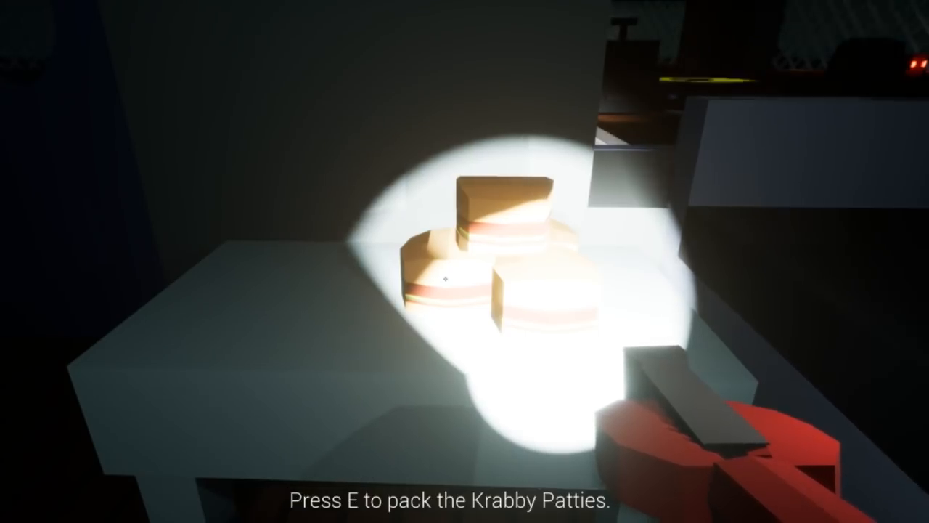
pyautogui.press('e')
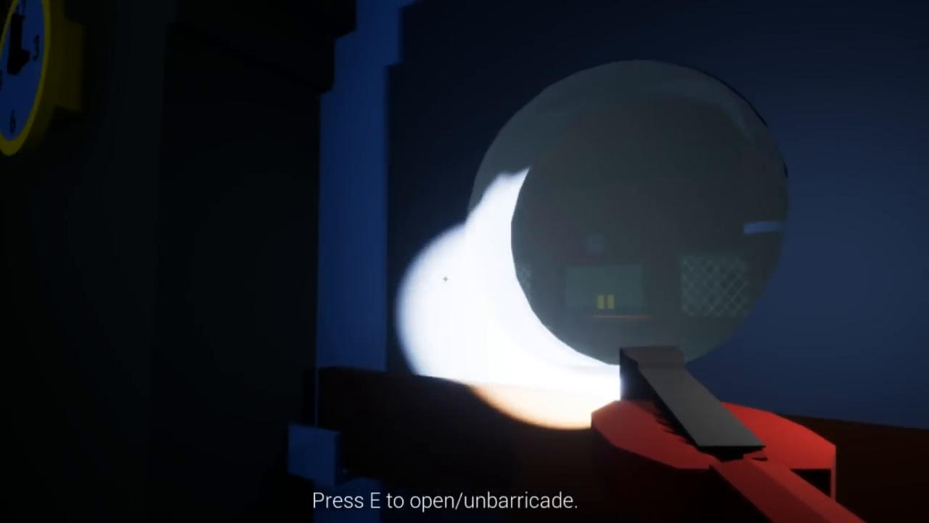
pyautogui.press('e')
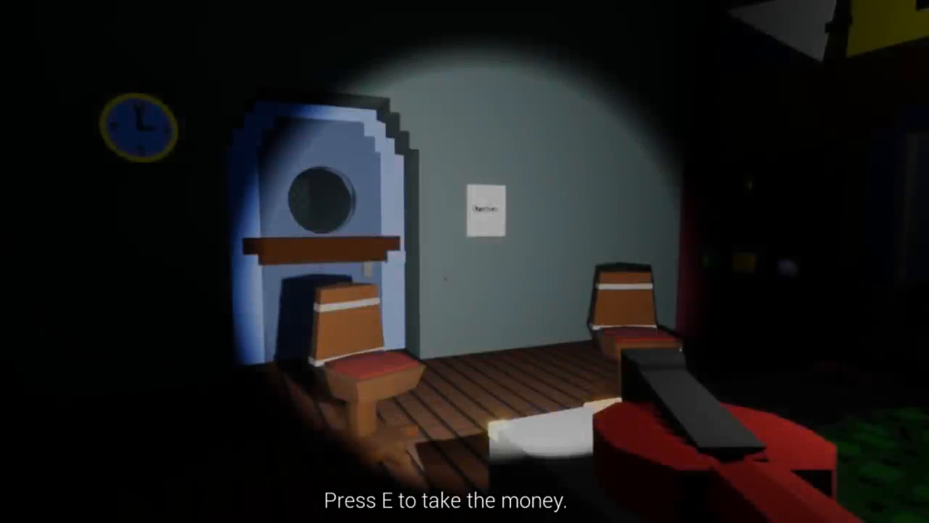
pyautogui.press('e')
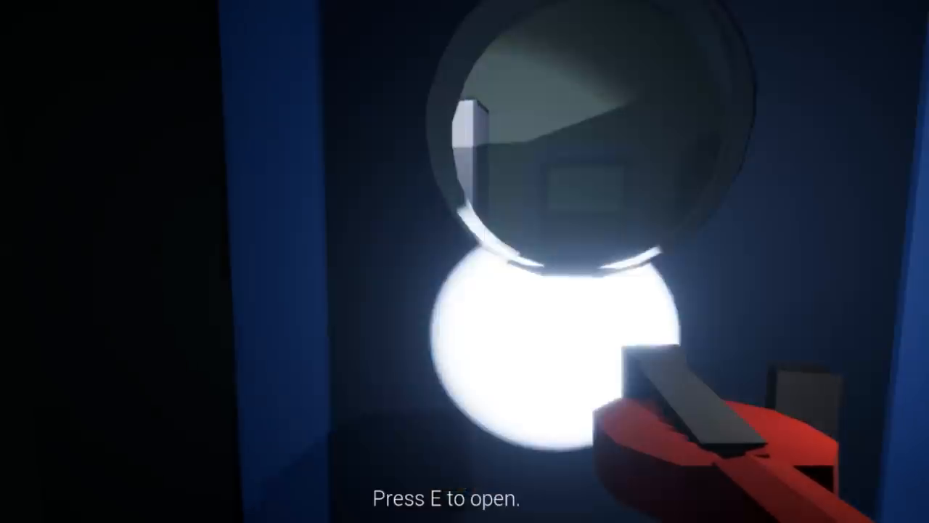
pyautogui.press('e')
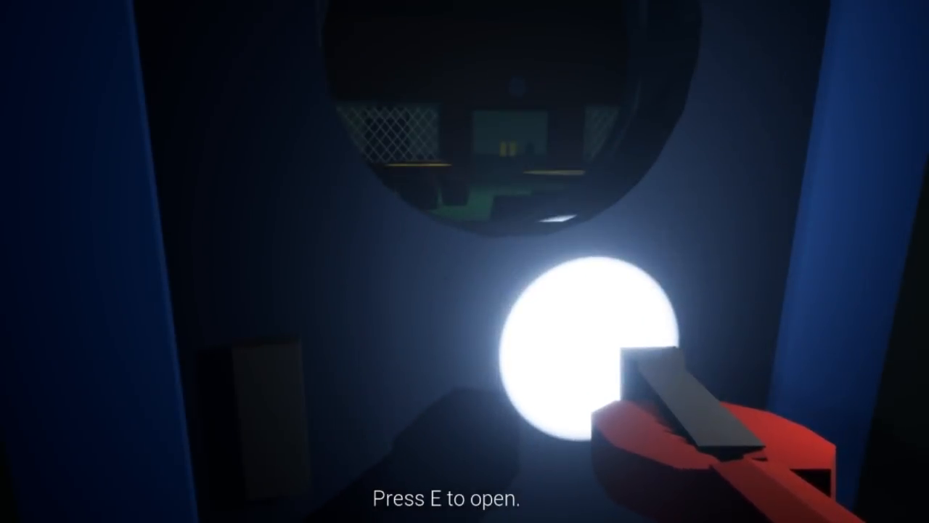
pyautogui.press('e')
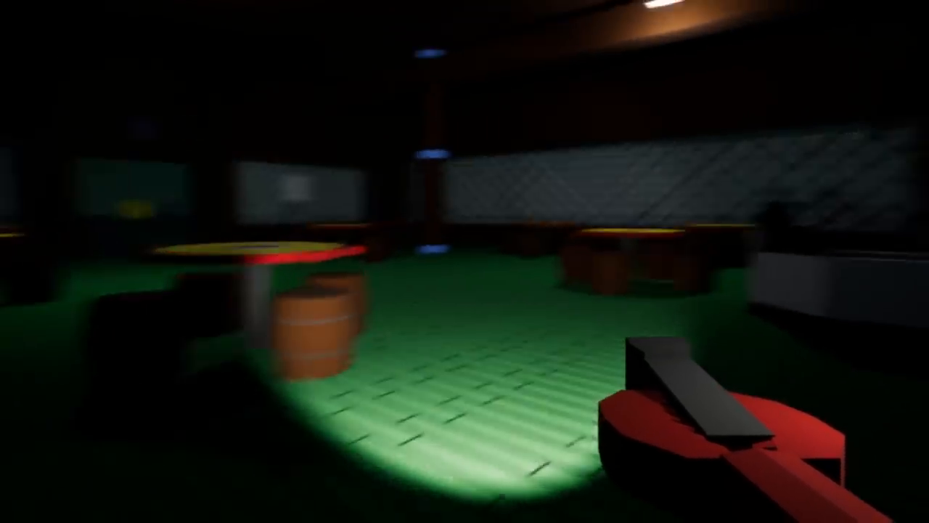